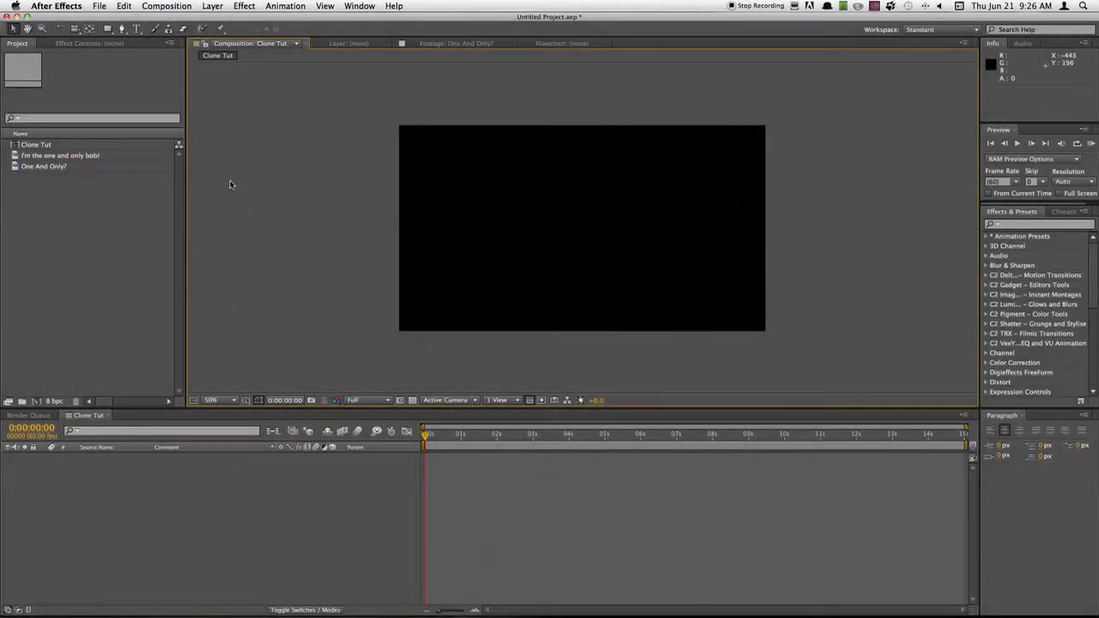
mouse_move(233, 201)
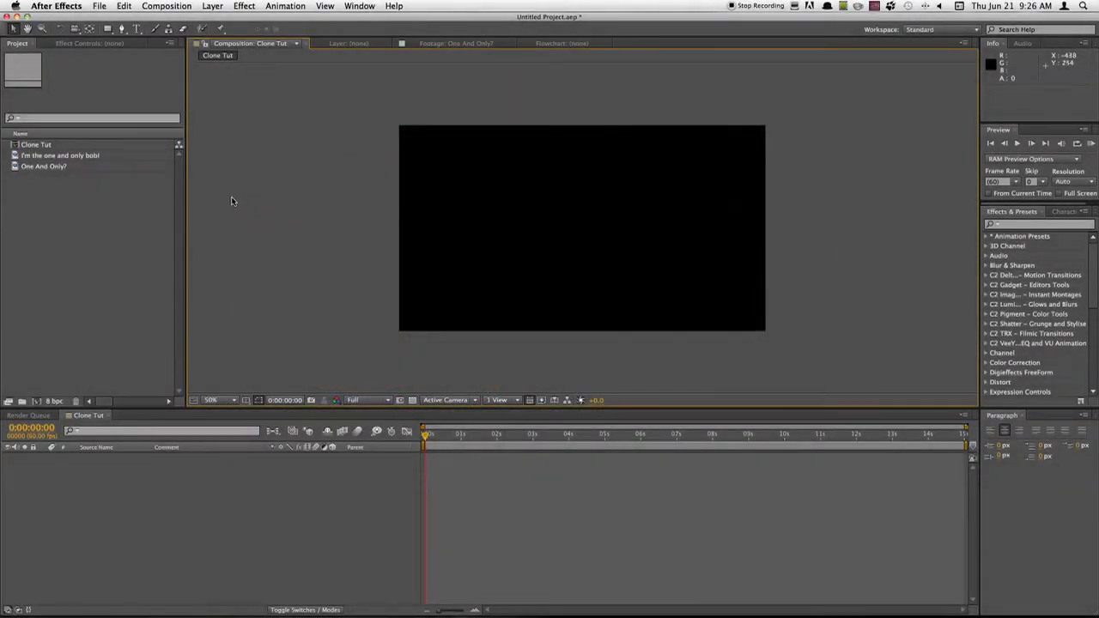
mouse_move(240, 198)
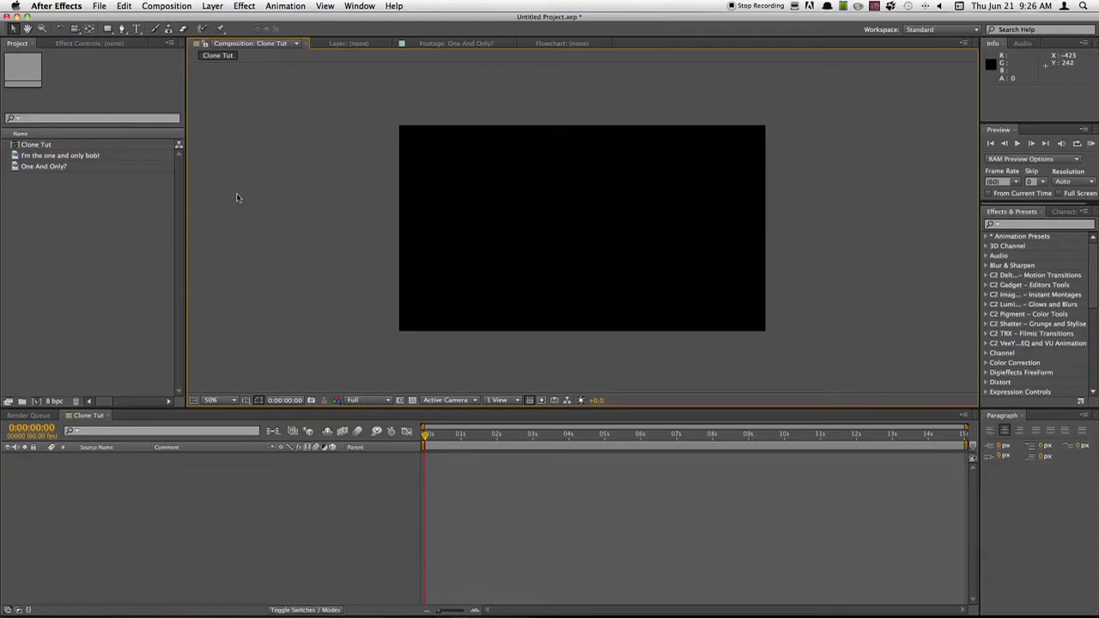
mouse_move(169, 198)
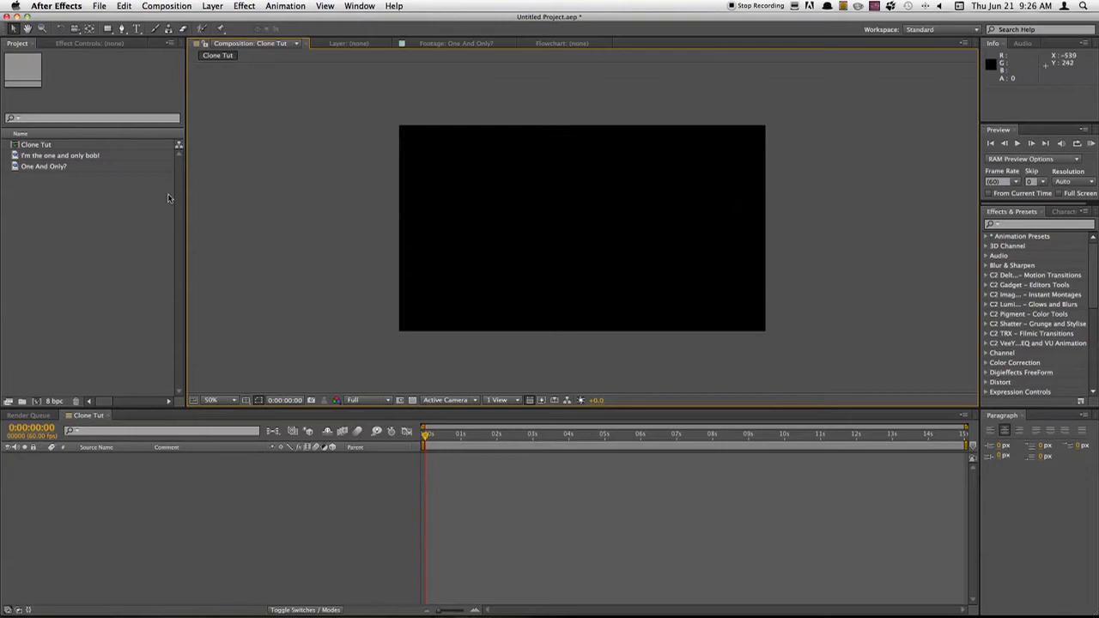
mouse_move(136, 188)
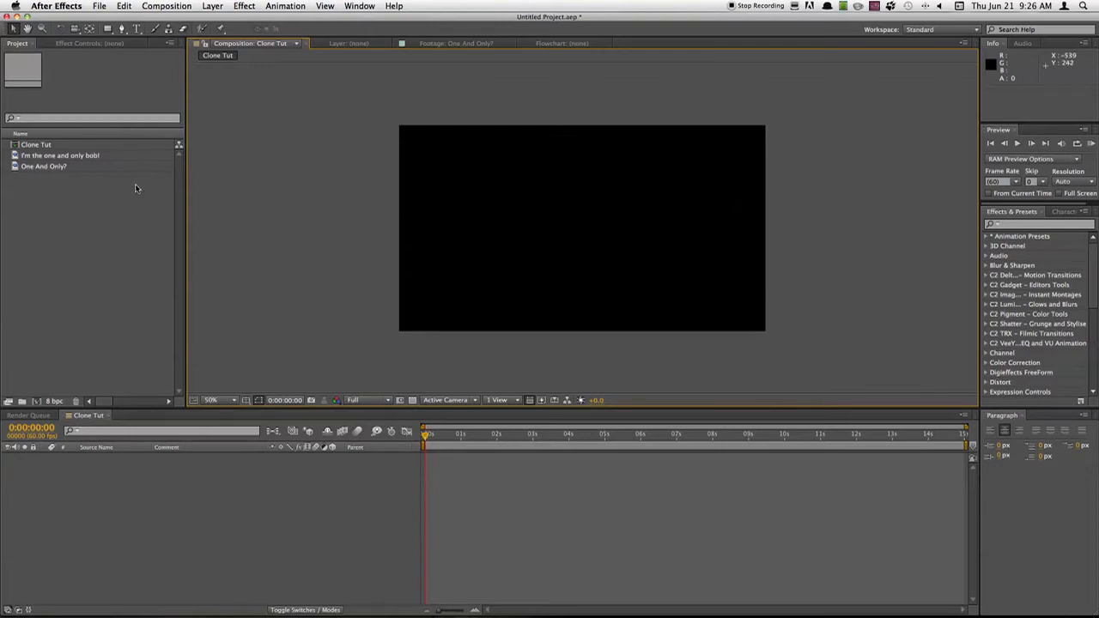
mouse_move(82, 197)
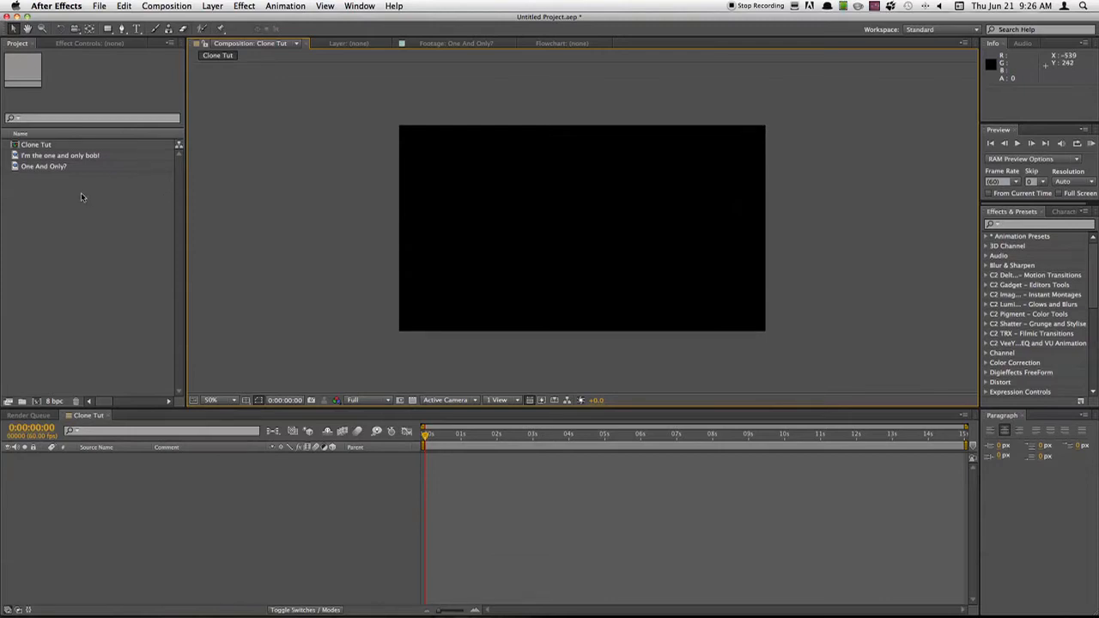
mouse_move(50, 192)
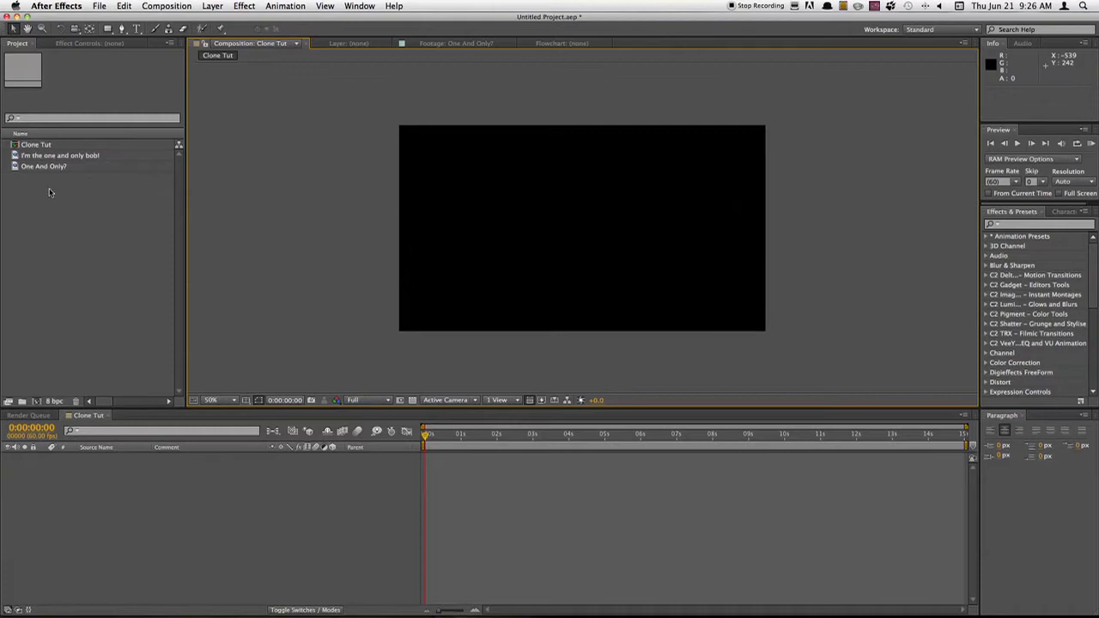
mouse_move(43, 191)
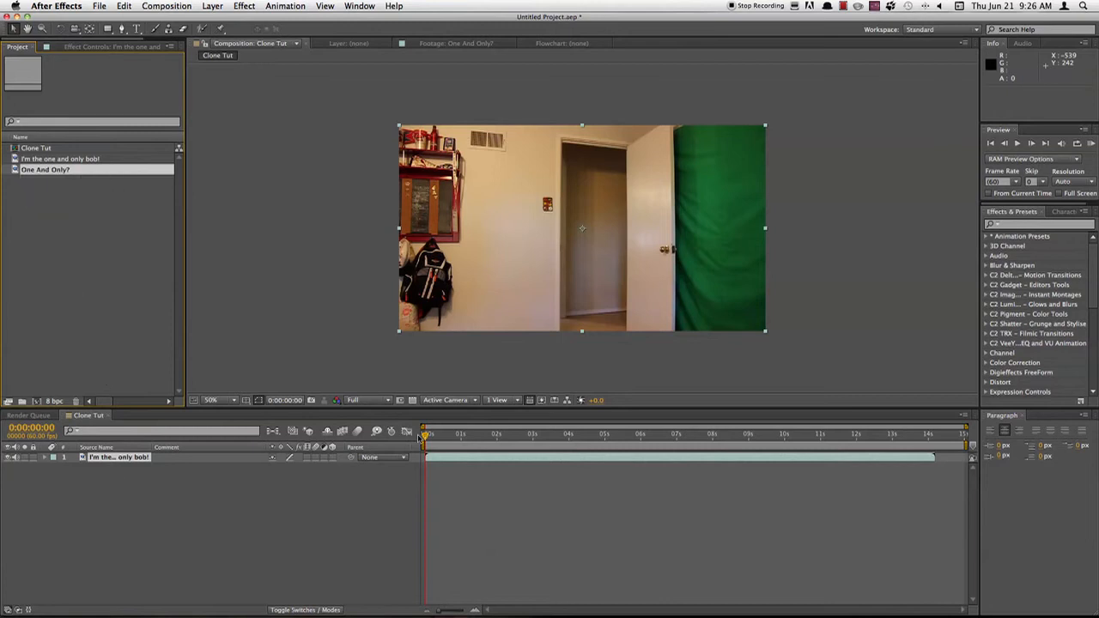
Stack the One And Only? clip over the other in Clone Tut and check both layers
drag(425, 435, 606, 435)
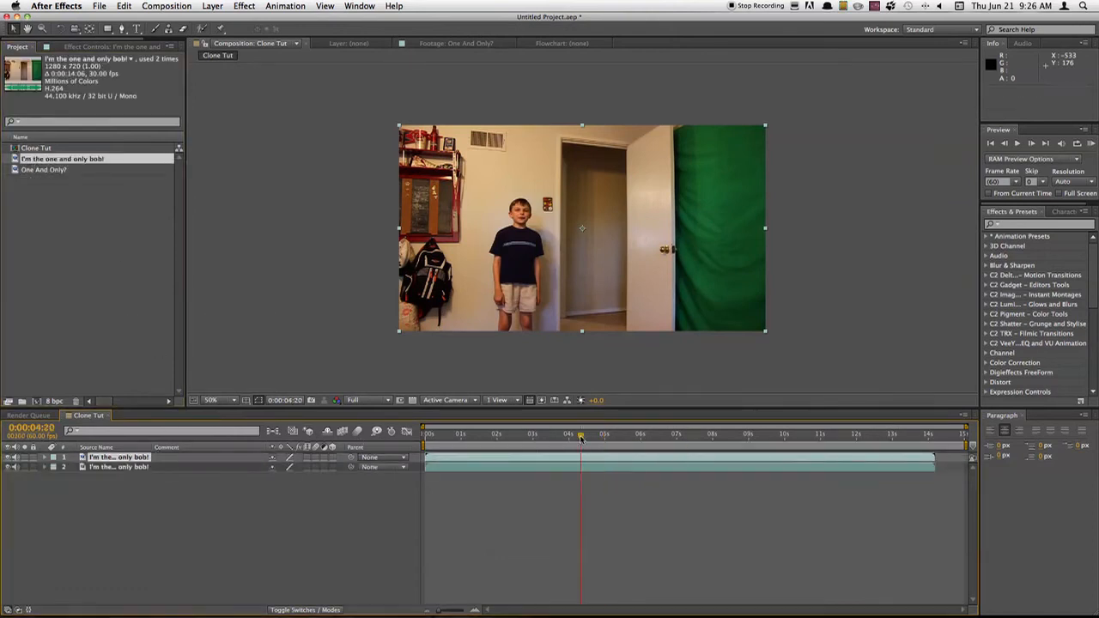
click(519, 433)
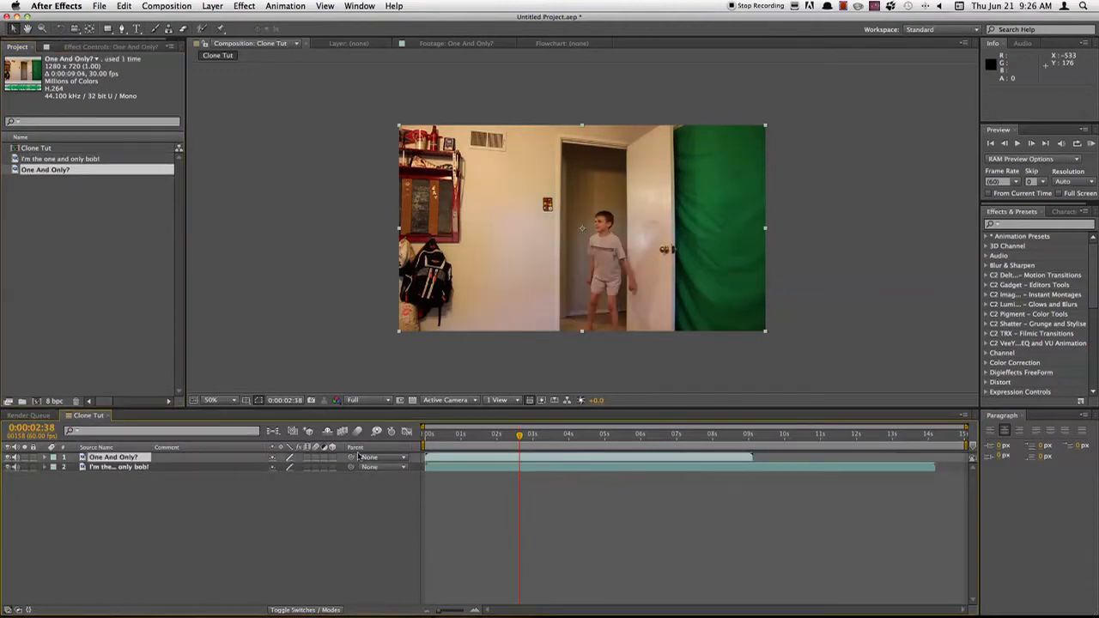
click(501, 433)
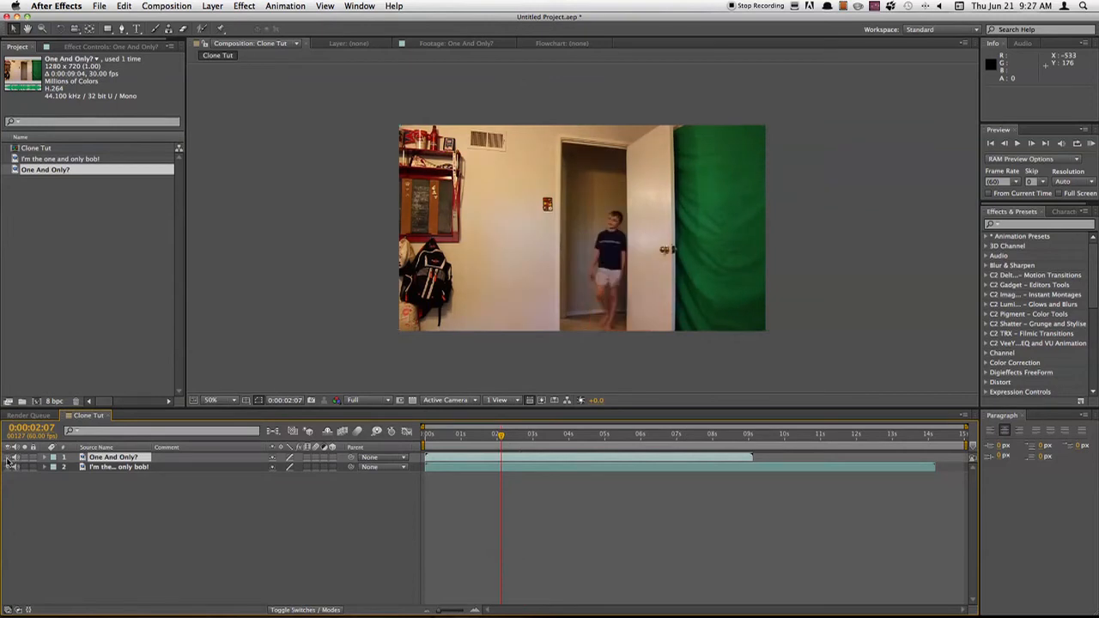
click(658, 435)
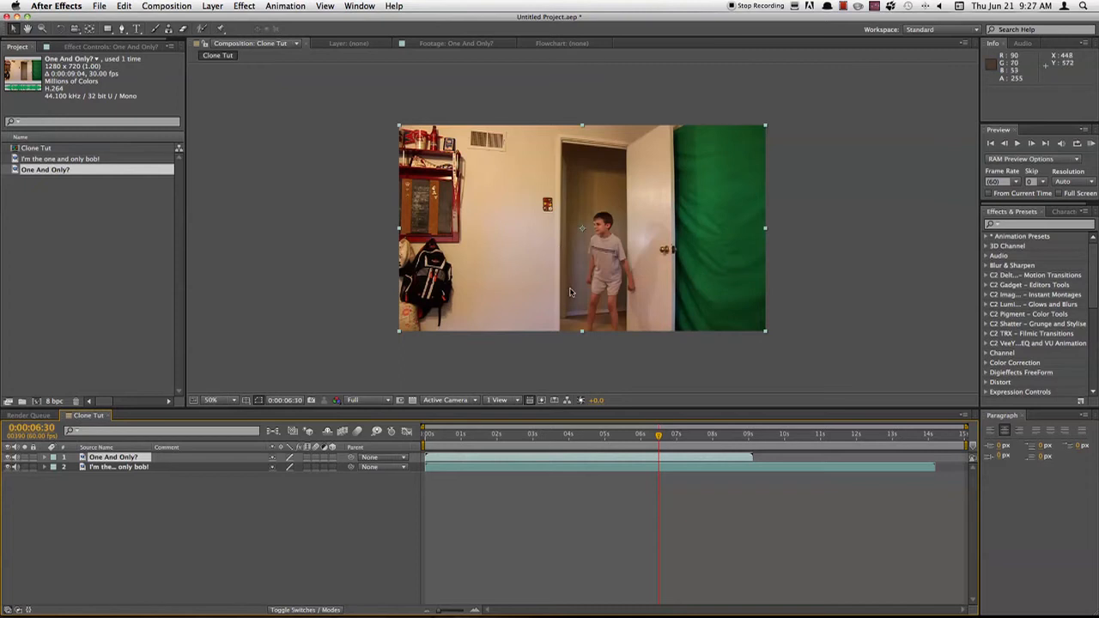
mouse_move(564, 288)
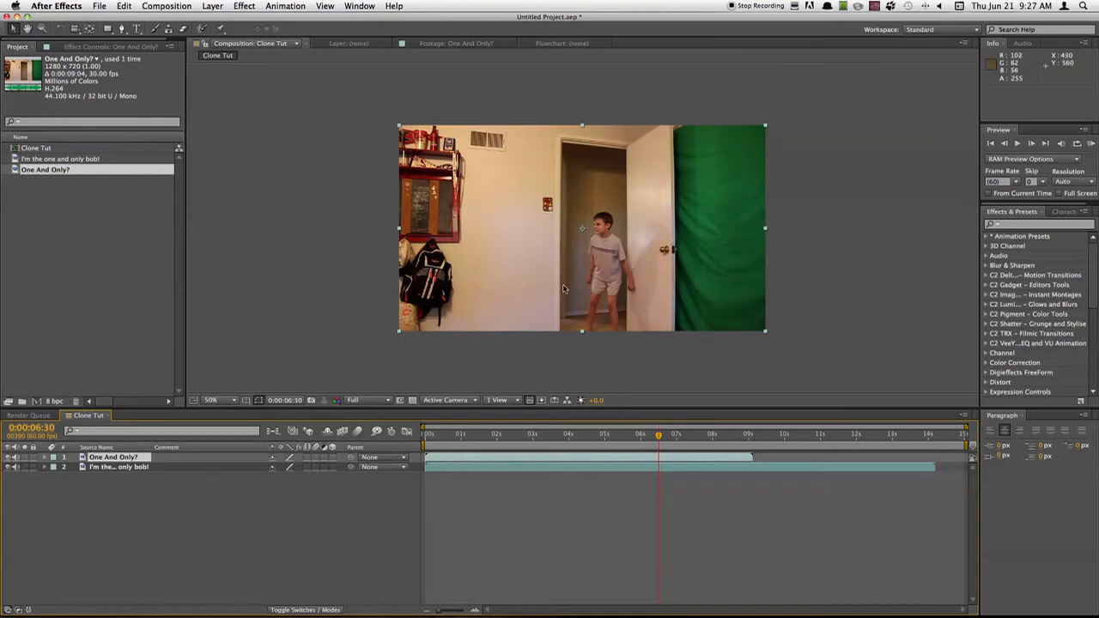
mouse_move(563, 347)
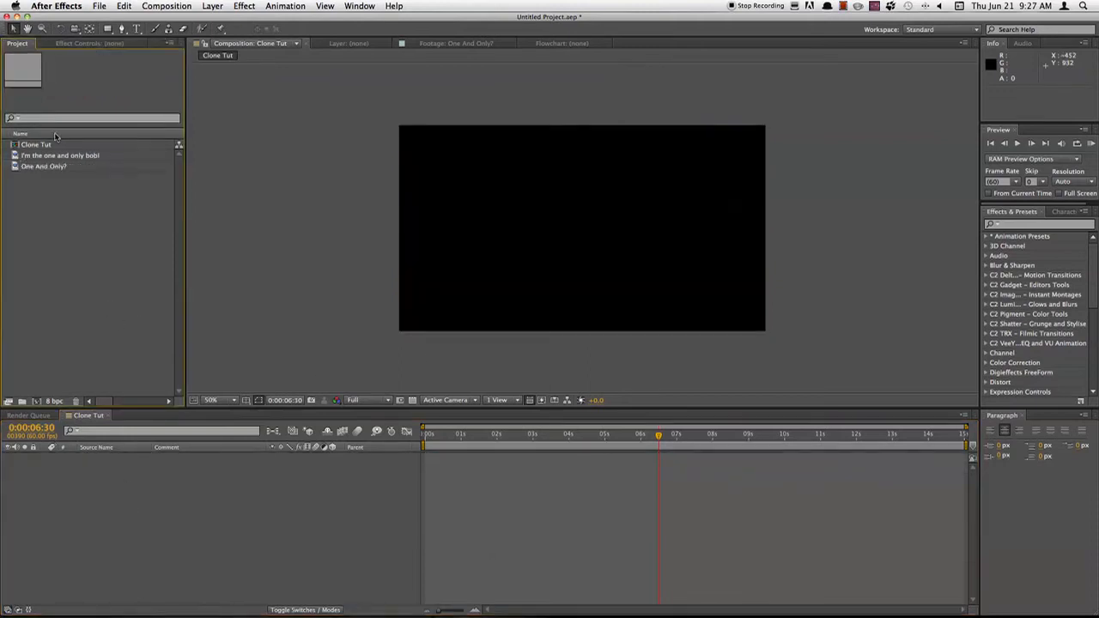
click(62, 155)
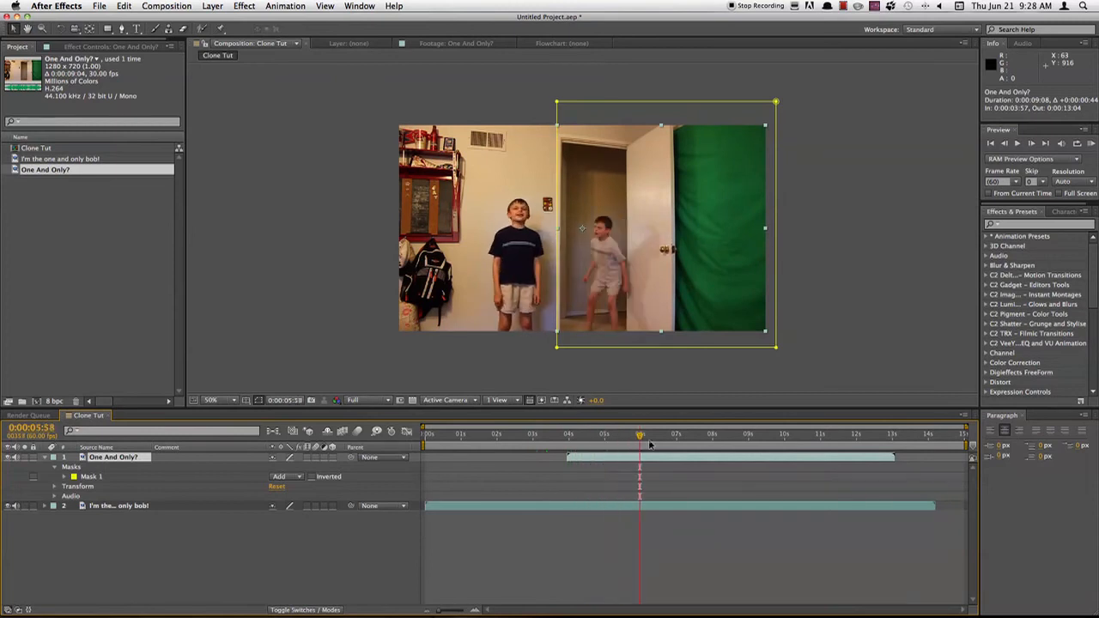
Scrub the Clone Tut timeline, then set the time to about 0:00:06:10
drag(639, 436, 722, 437)
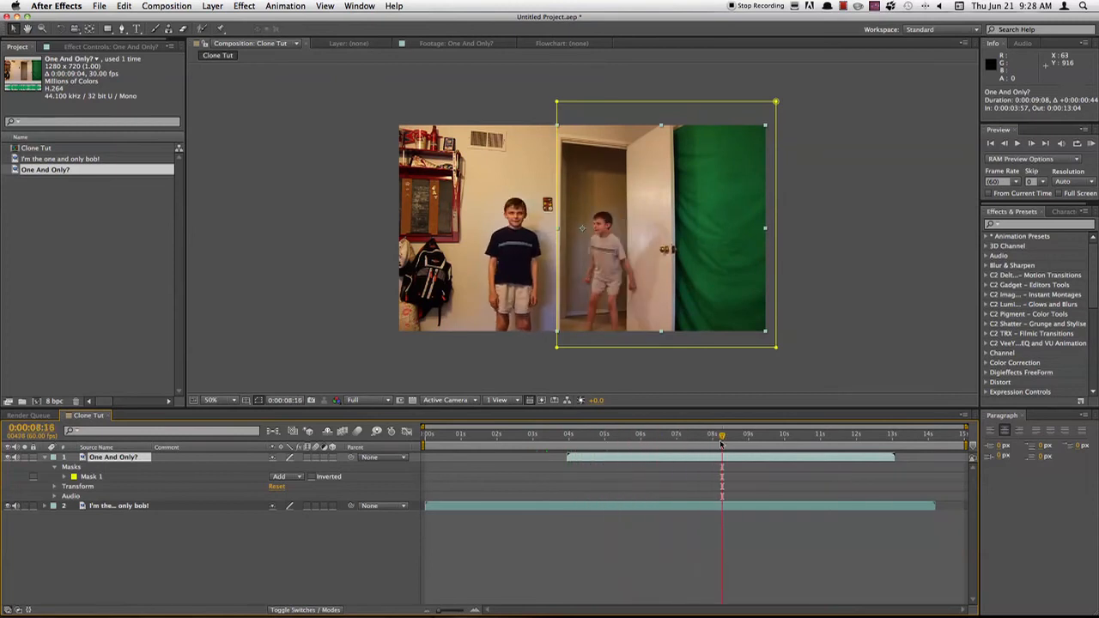
click(492, 434)
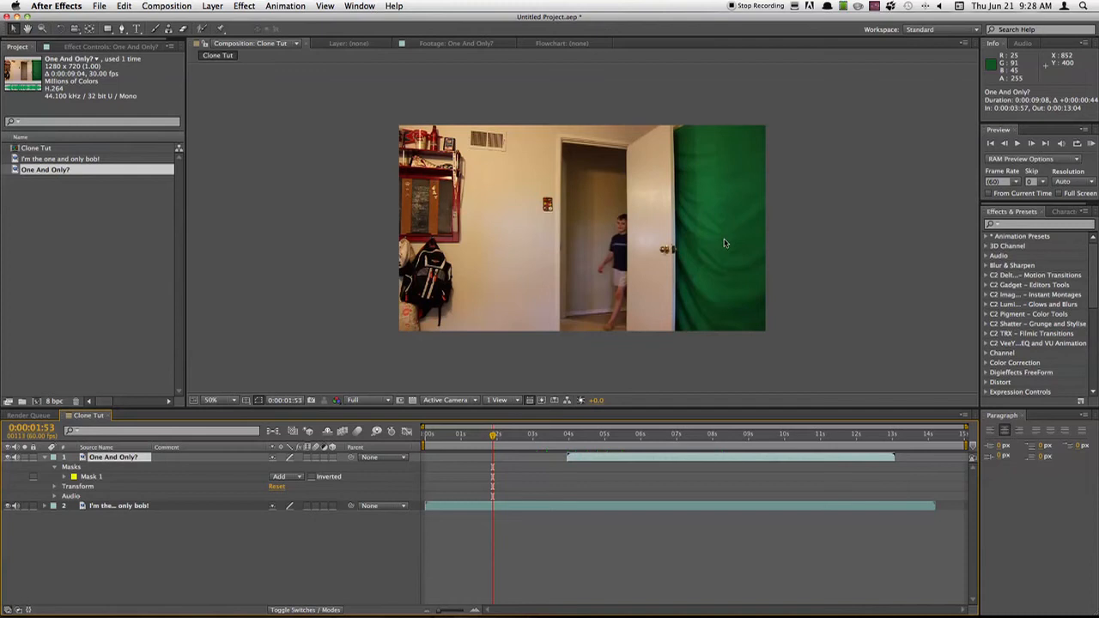
mouse_move(720, 267)
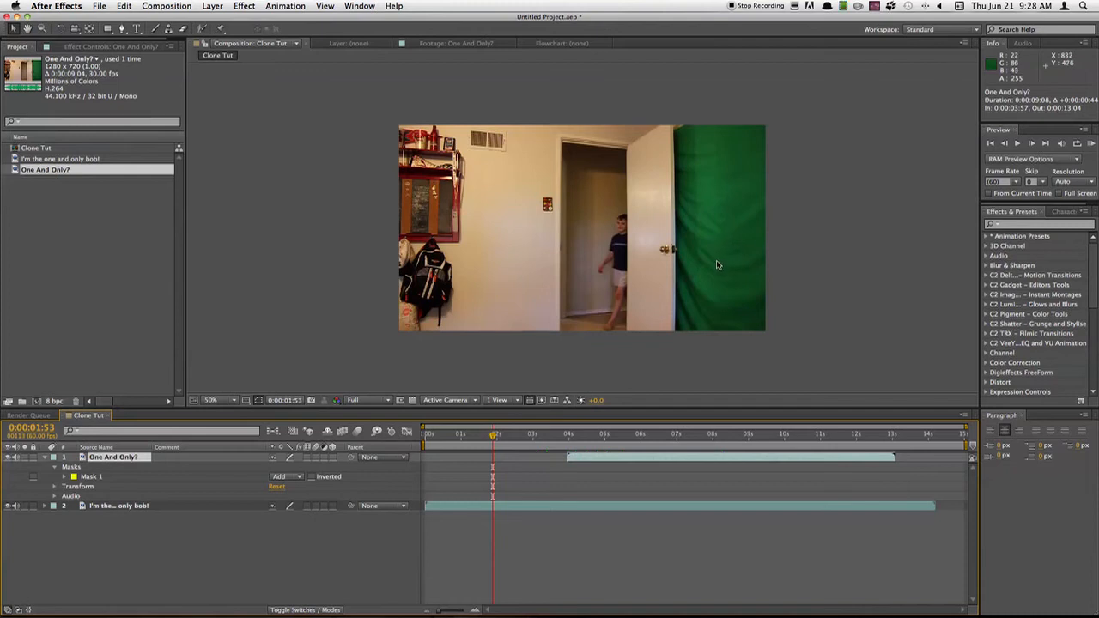
mouse_move(700, 273)
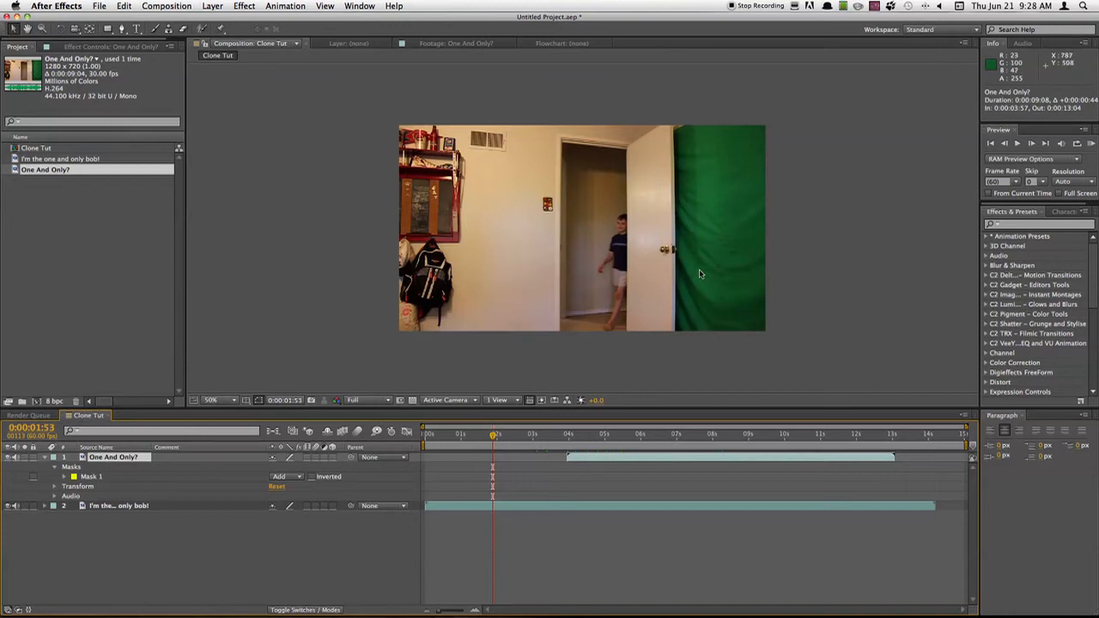
mouse_move(694, 282)
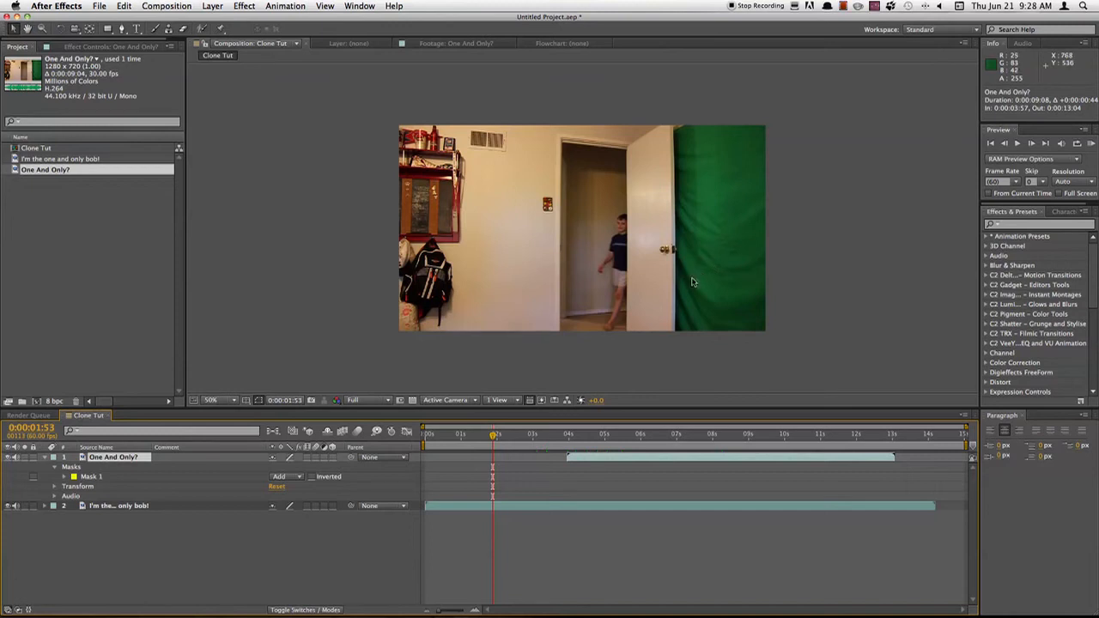
mouse_move(616, 259)
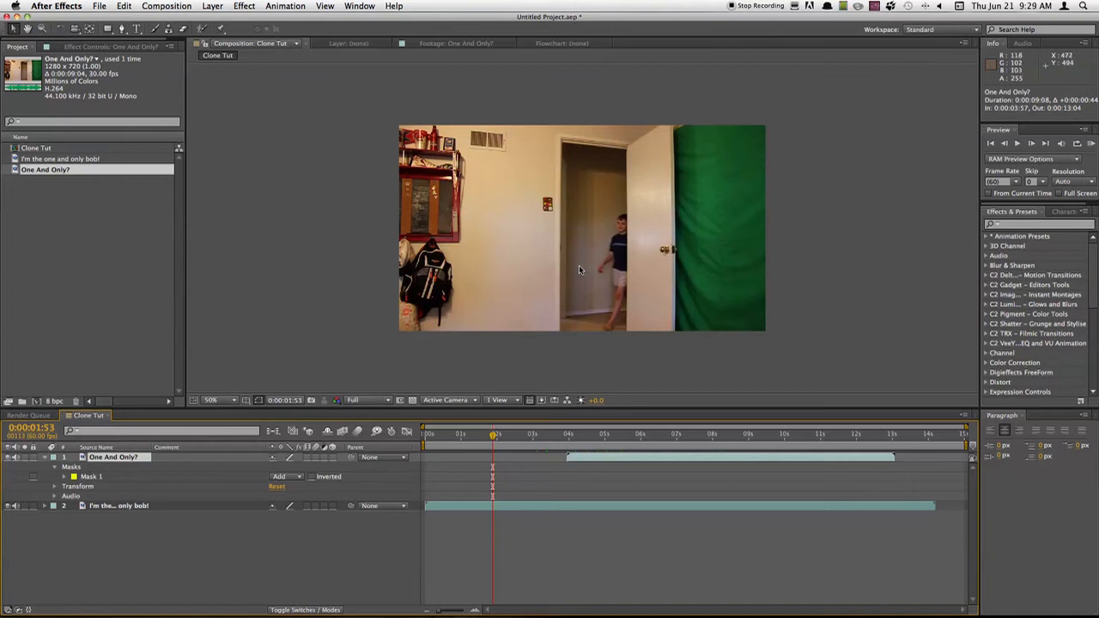
mouse_move(605, 253)
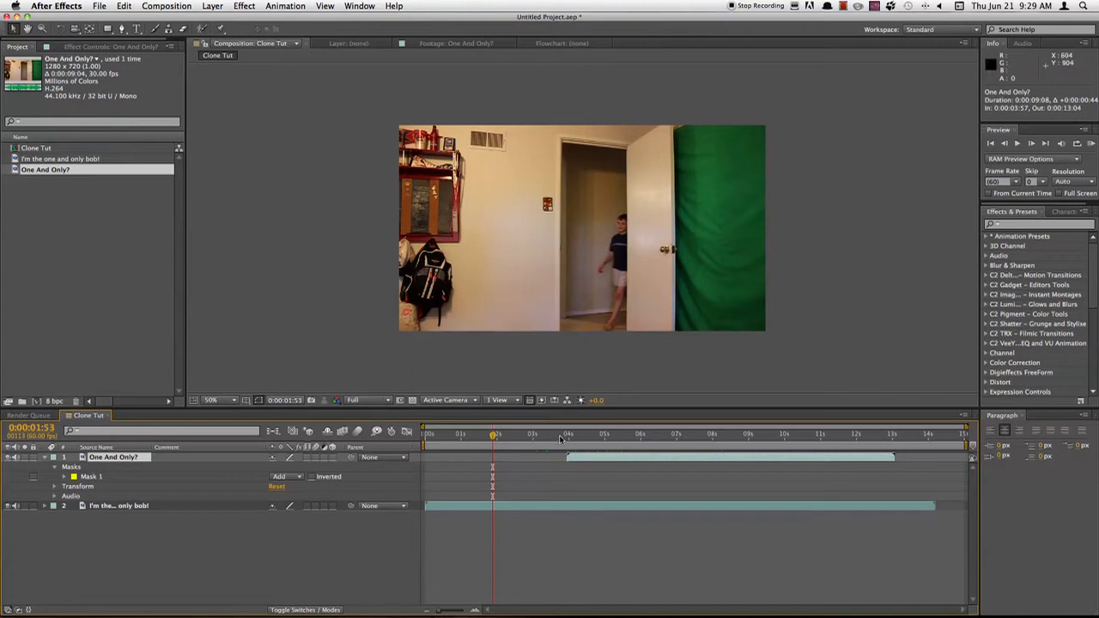
click(601, 433)
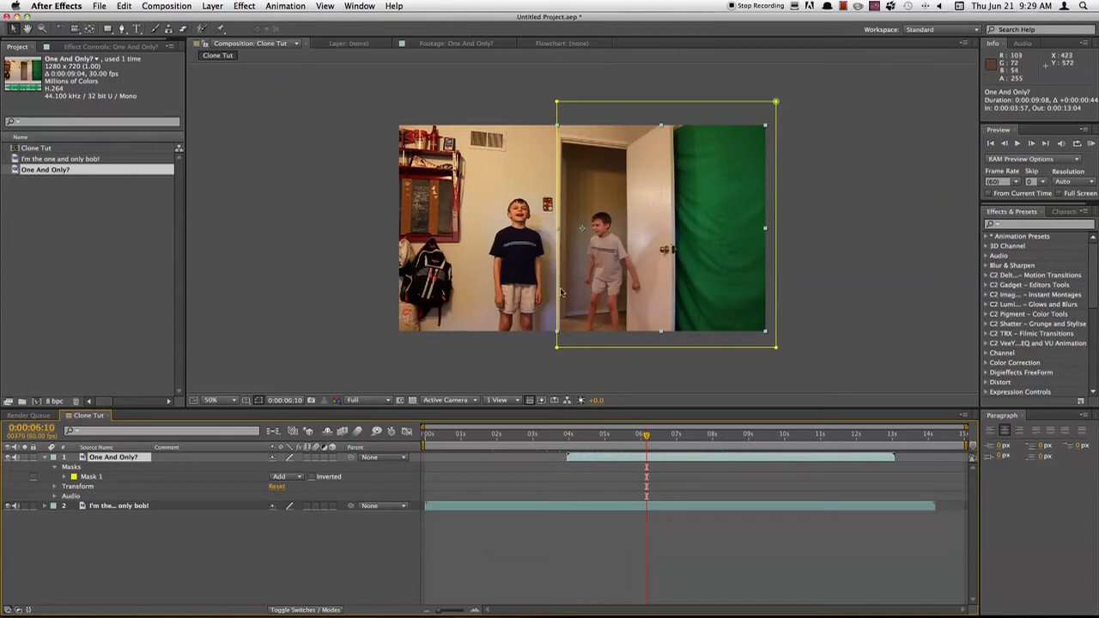
mouse_move(763, 246)
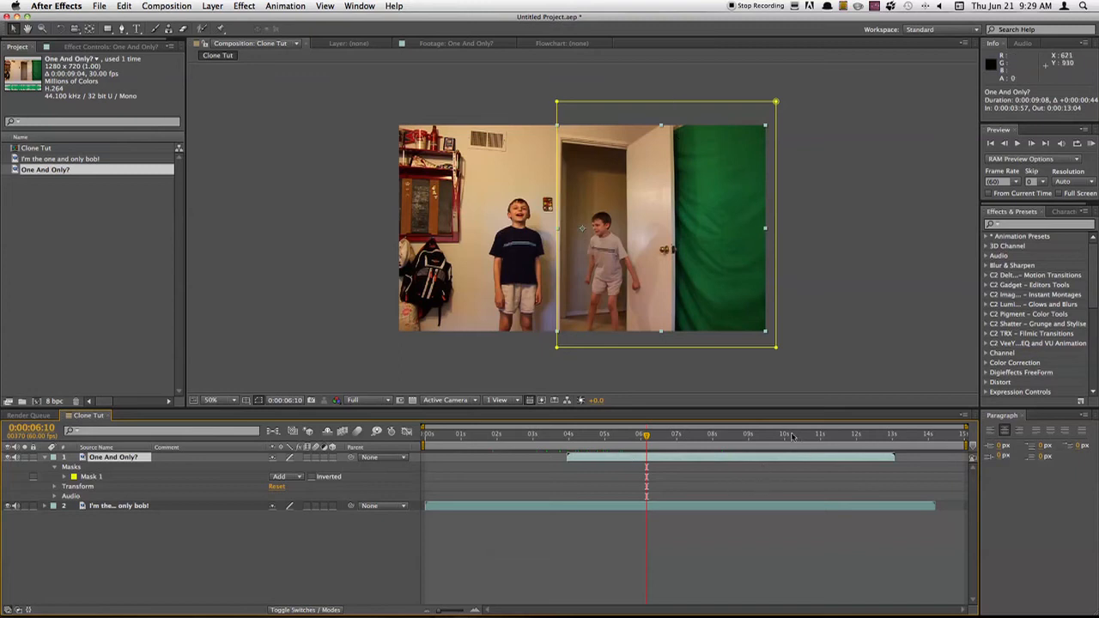
mouse_move(852, 340)
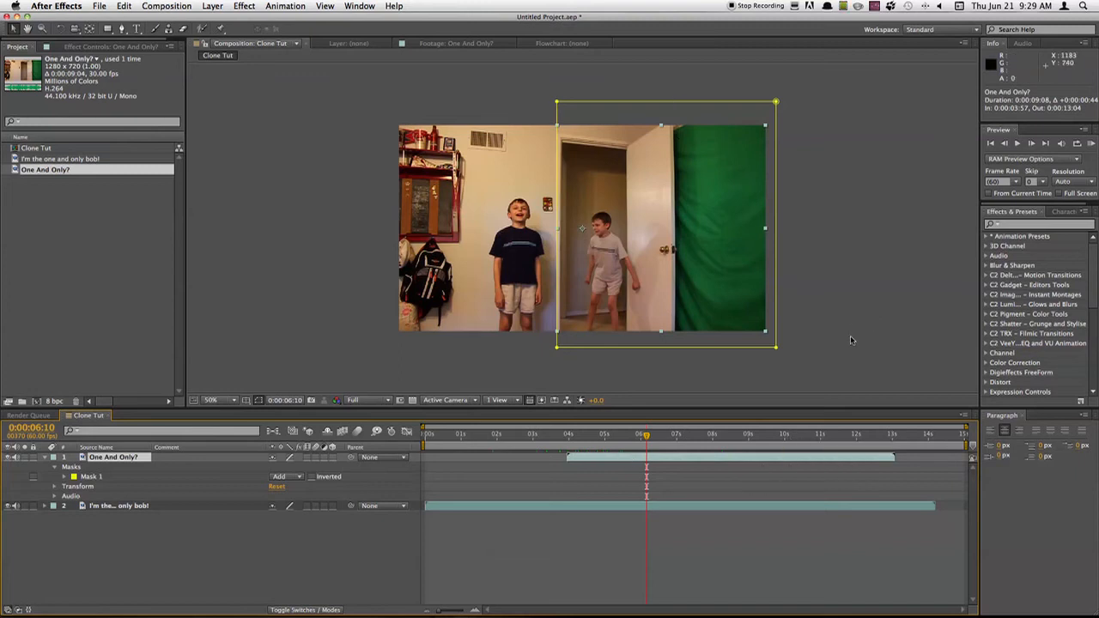
mouse_move(885, 283)
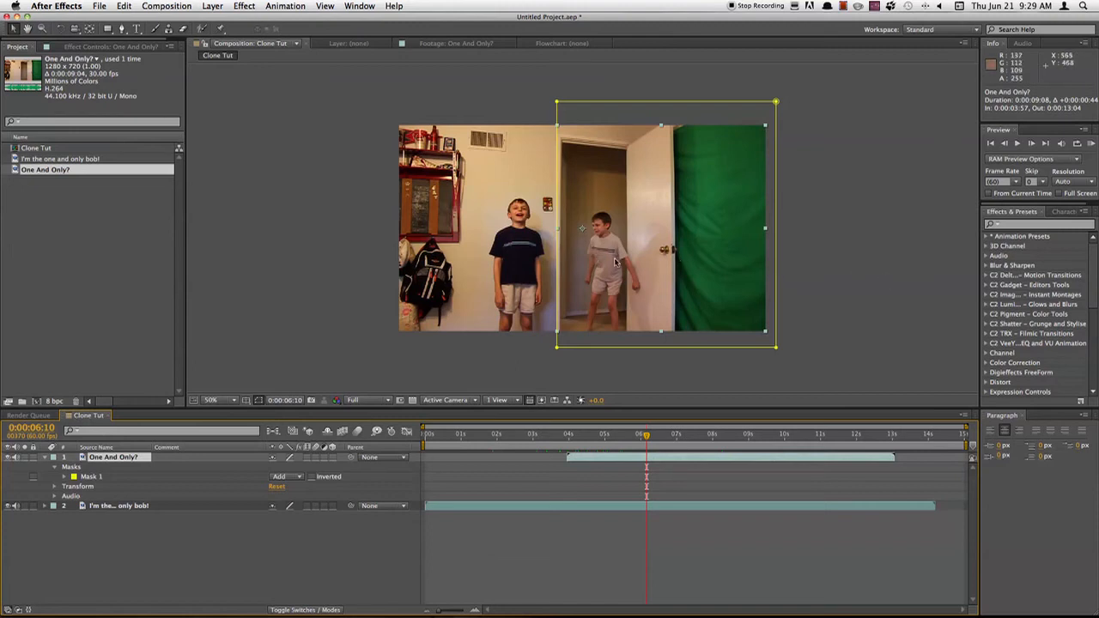
mouse_move(397, 78)
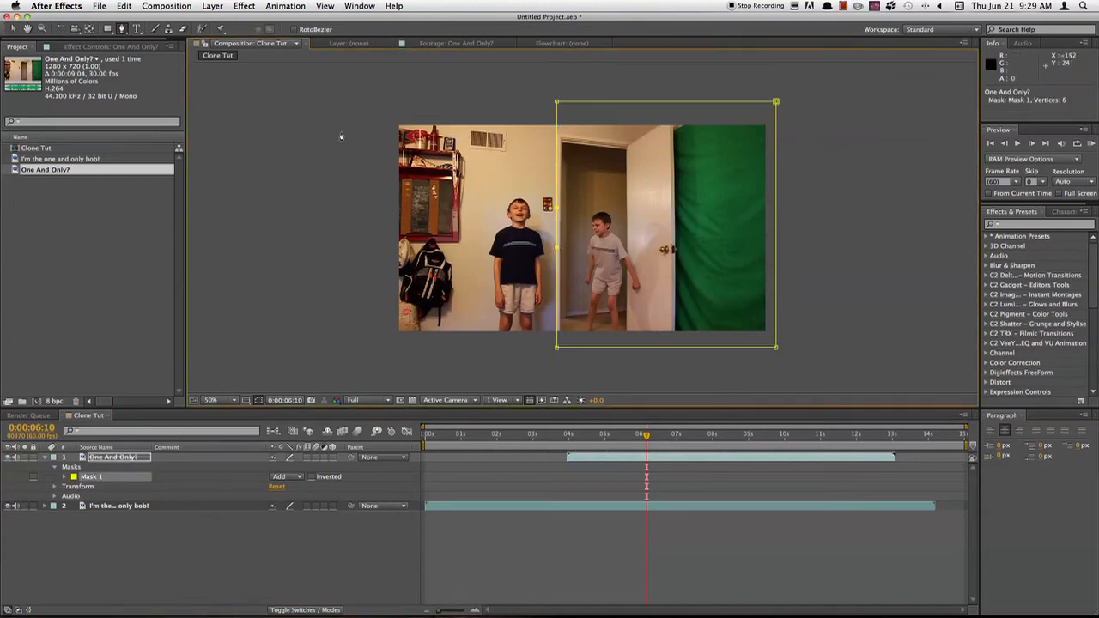
Add a Pen point to Mask 1's left edge and pull it toward the standing boy
click(123, 29)
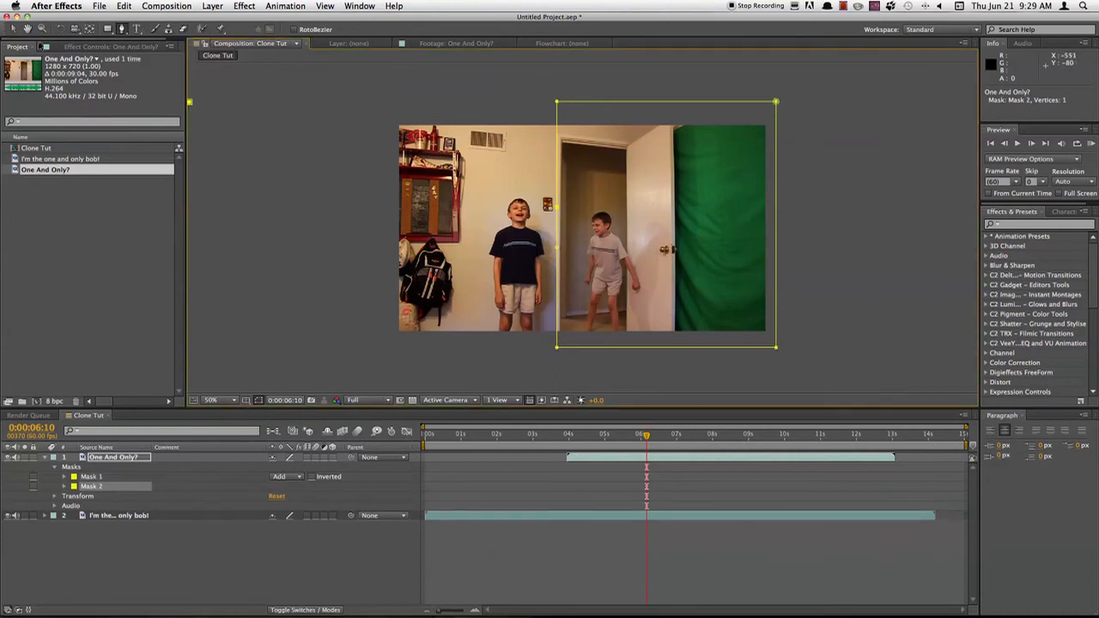
mouse_move(563, 210)
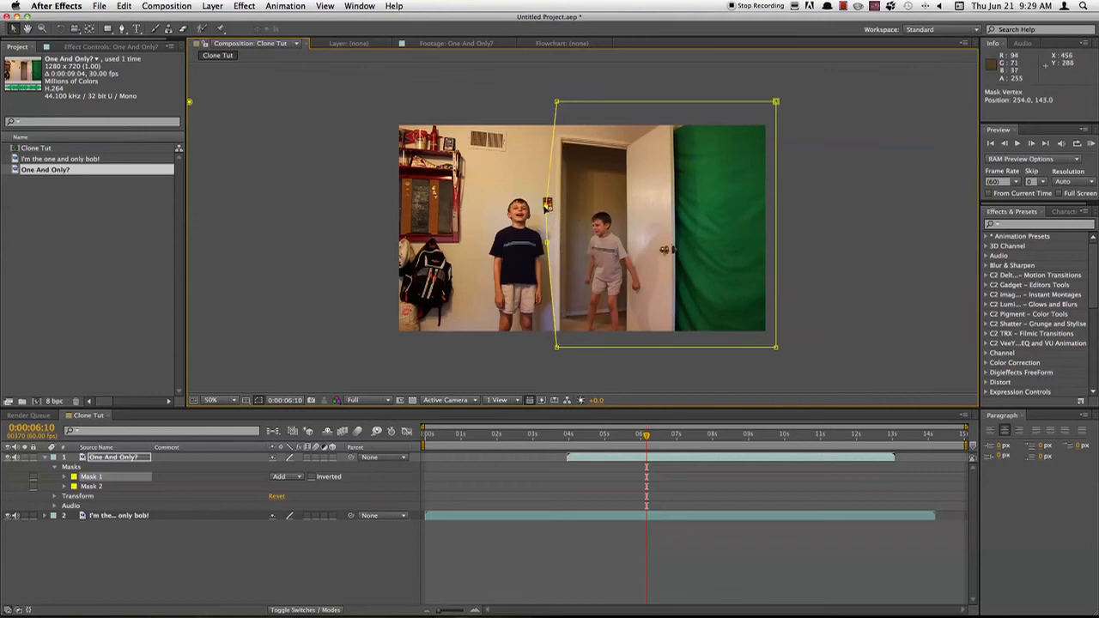
drag(547, 204, 530, 199)
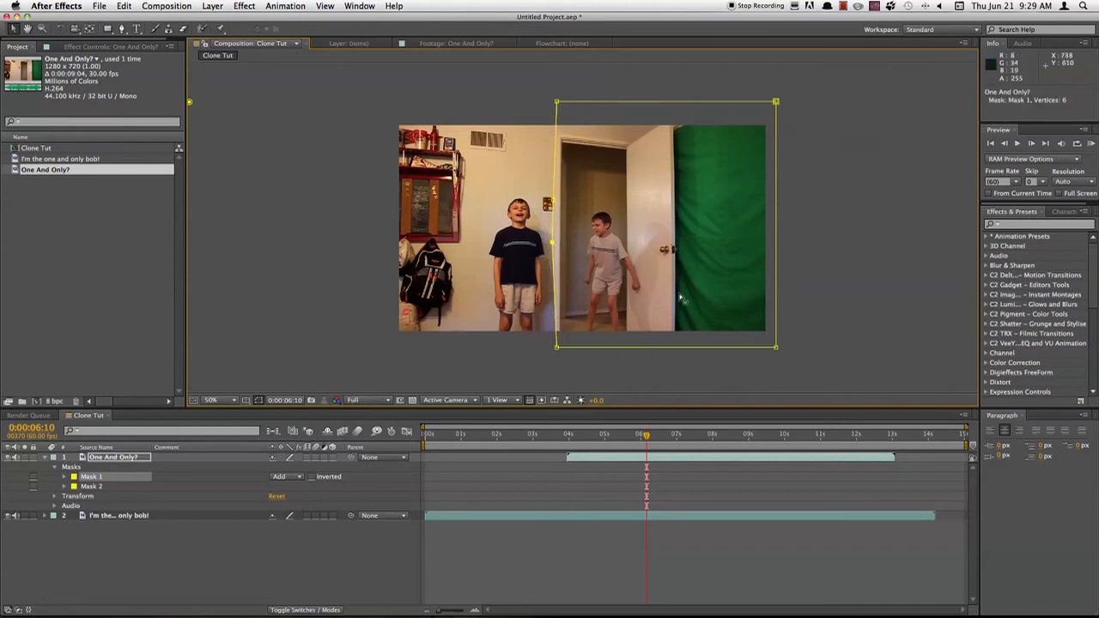
mouse_move(371, 241)
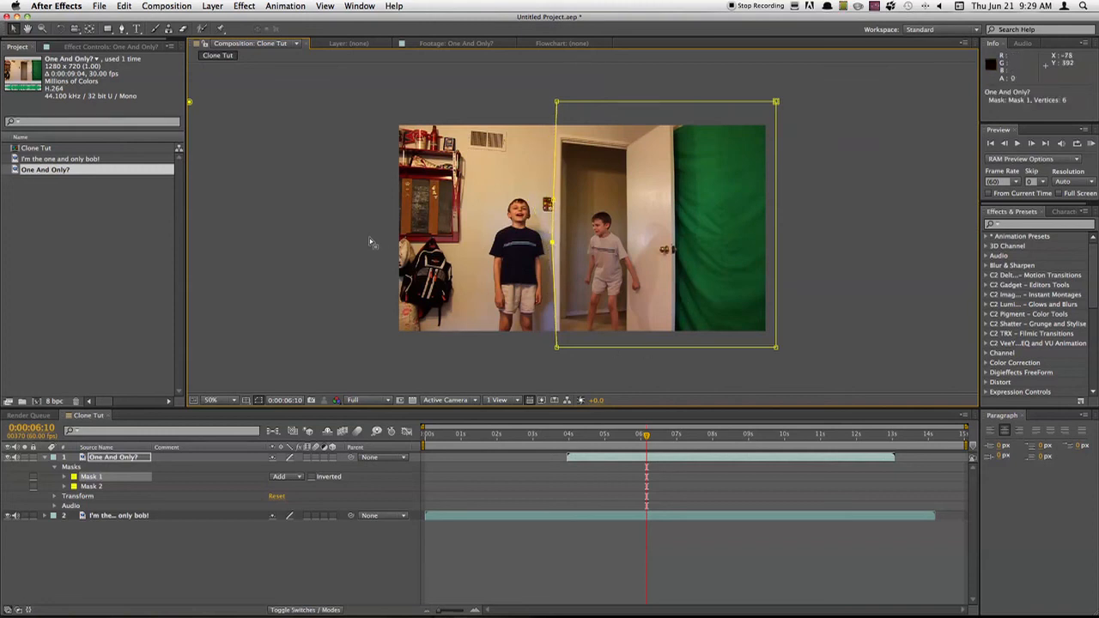
mouse_move(342, 235)
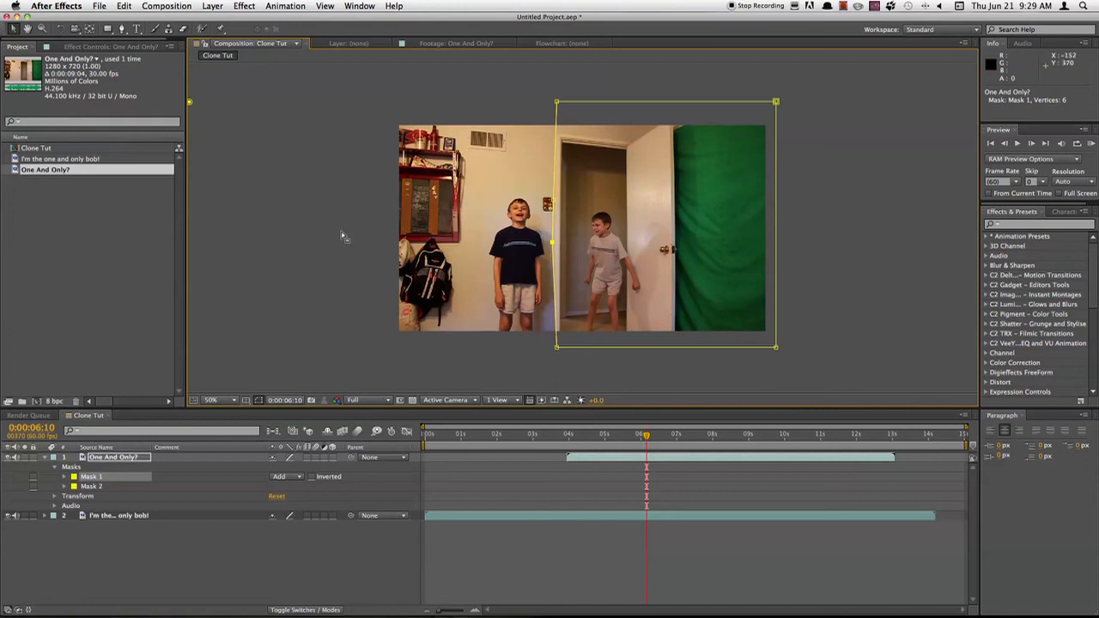
mouse_move(339, 273)
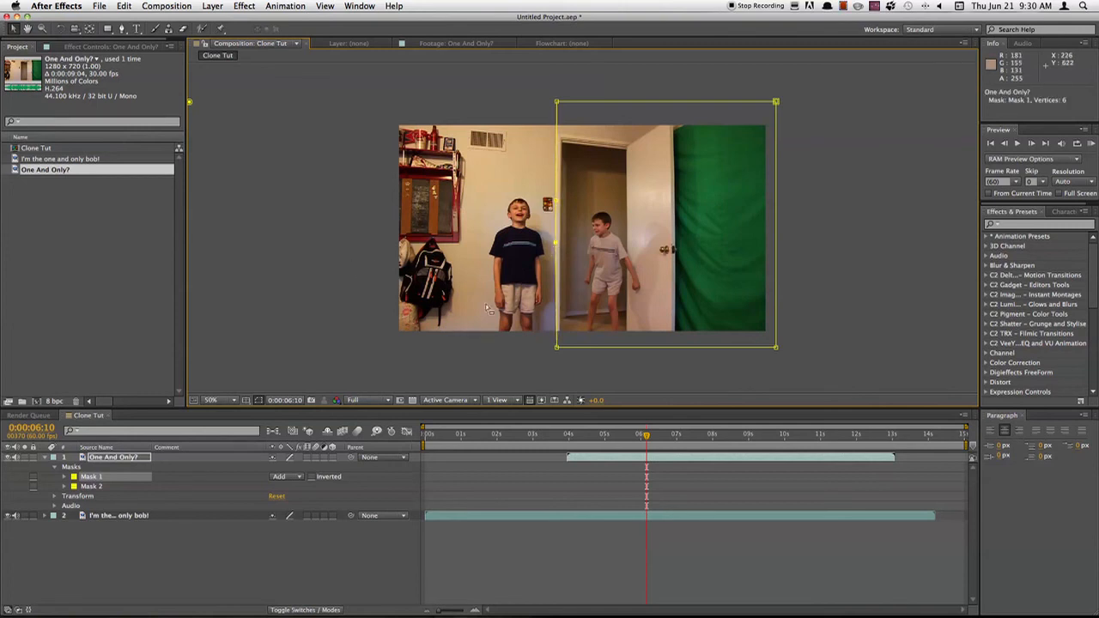
mouse_move(819, 233)
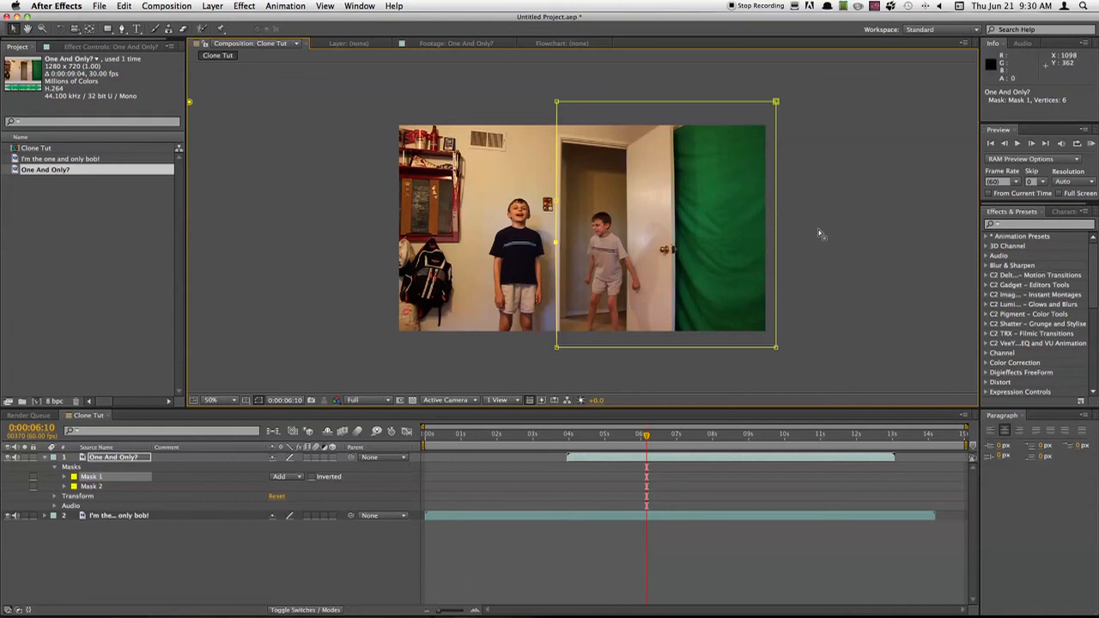
mouse_move(836, 280)
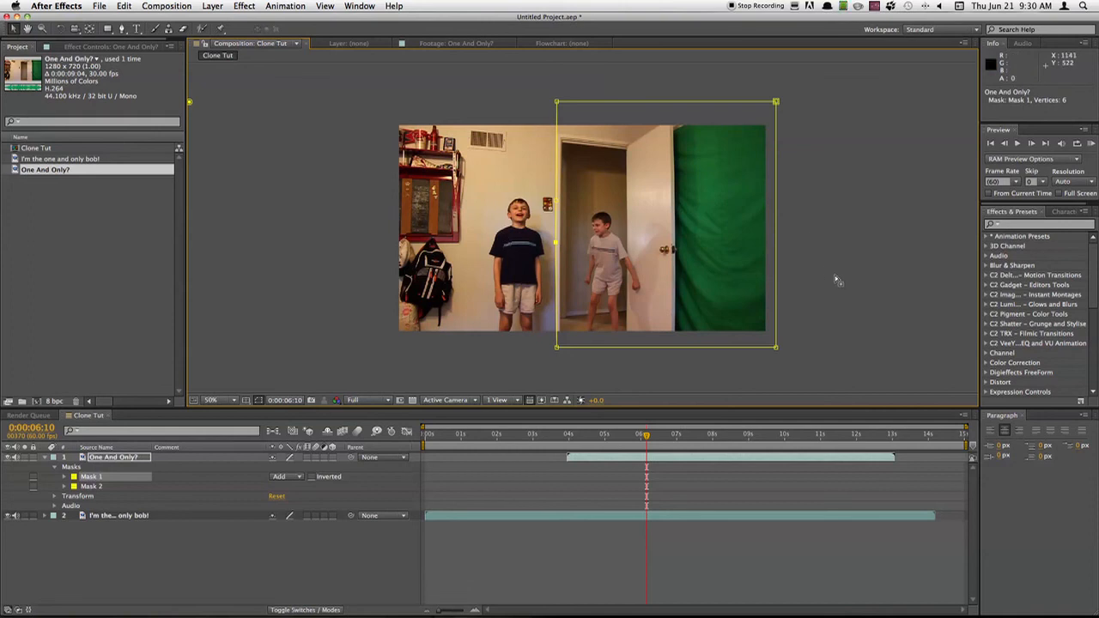
mouse_move(830, 292)
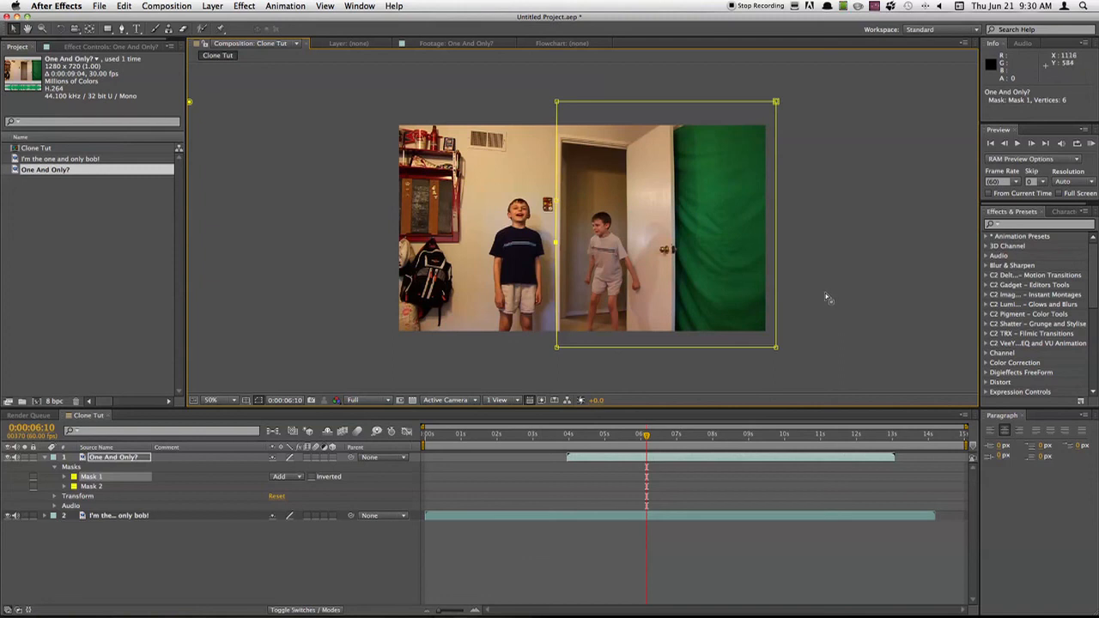
mouse_move(831, 281)
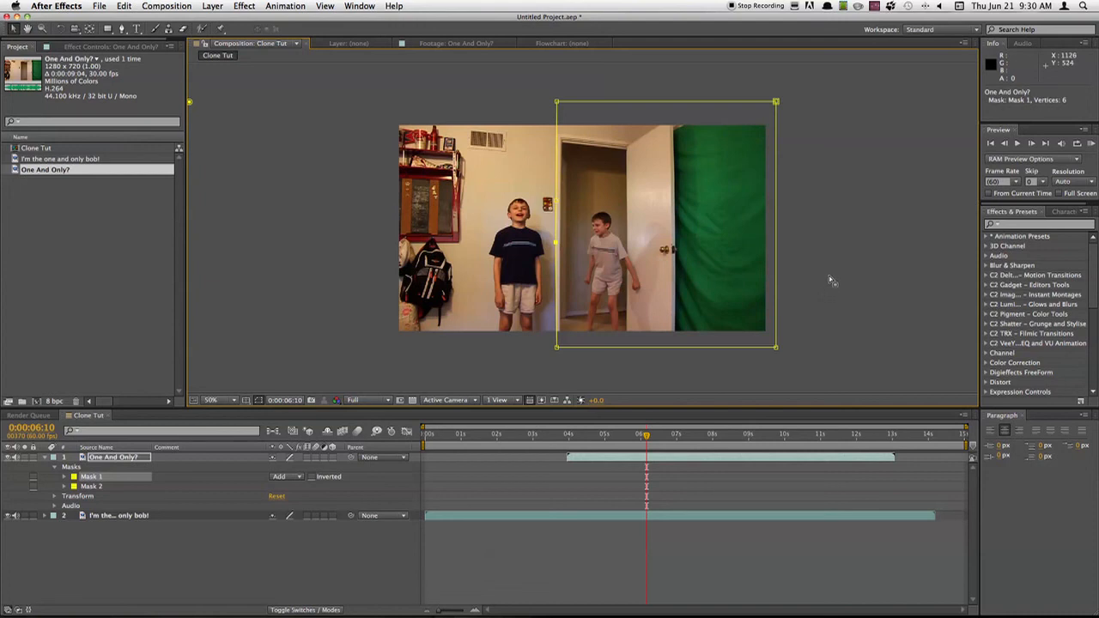
mouse_move(820, 281)
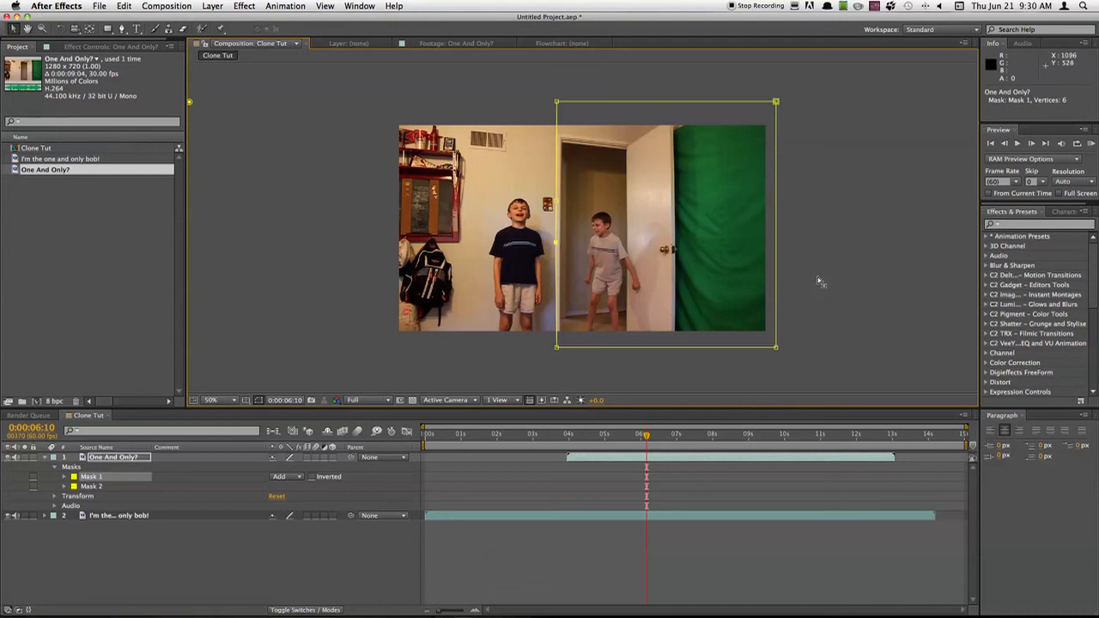
mouse_move(832, 287)
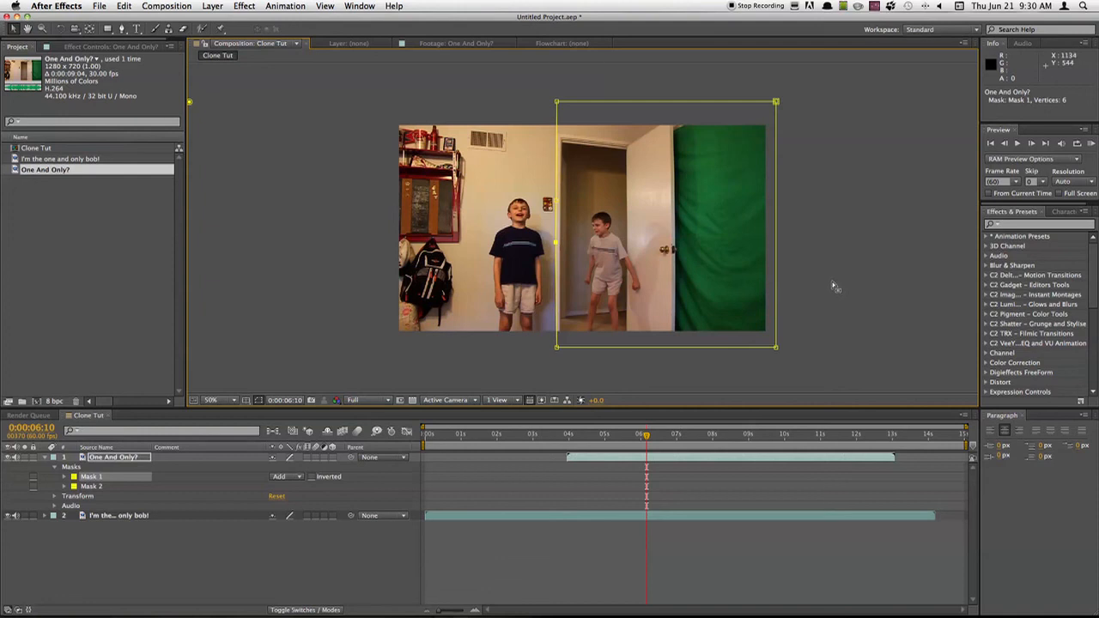
mouse_move(807, 283)
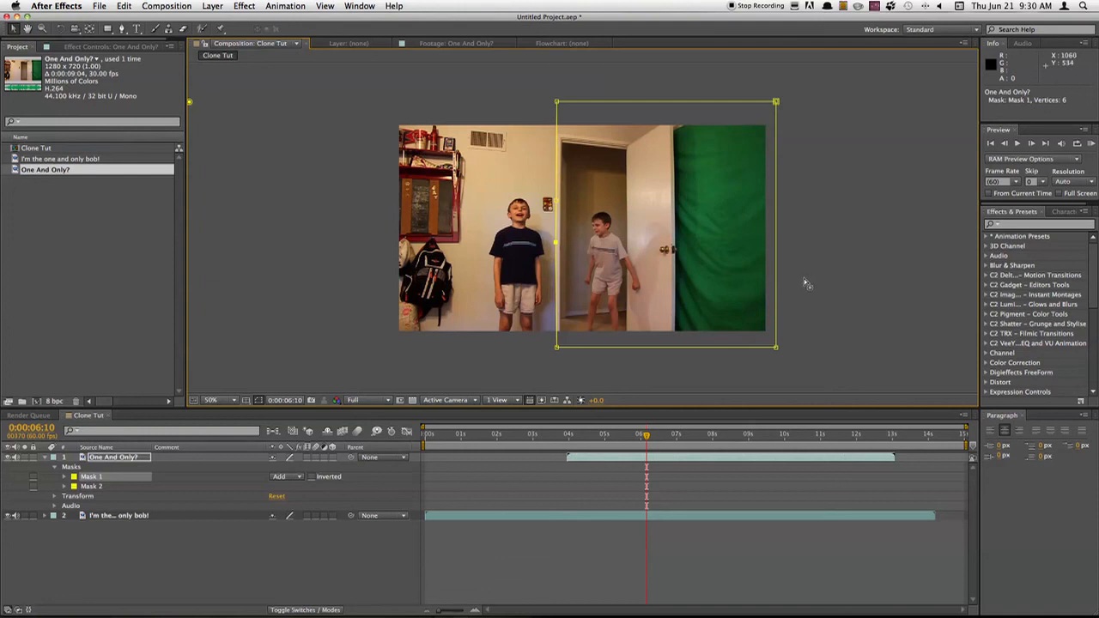